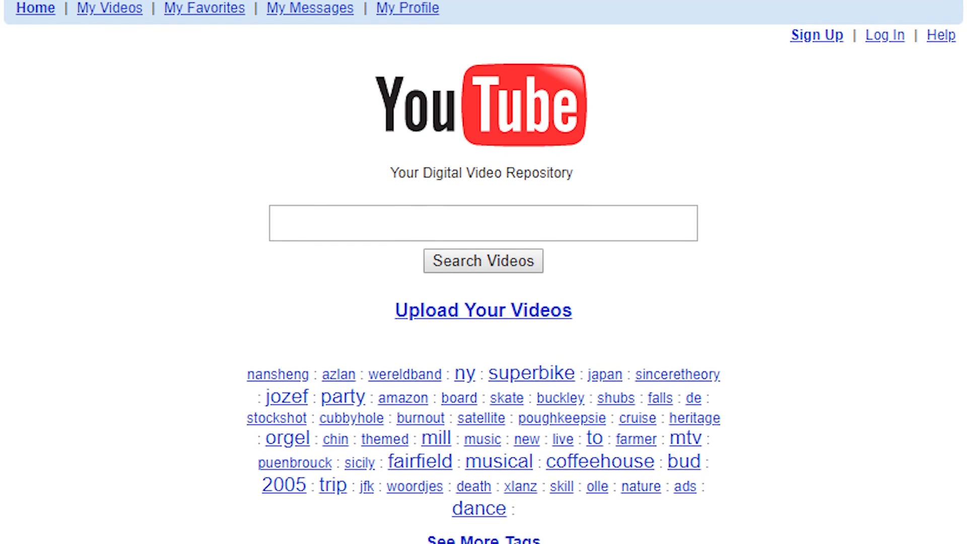
Scroll through the YouTube home feed of recommended videos in Chrome.
{"action": "scroll", "scroll_direction": "up", "scroll_amount": 3}
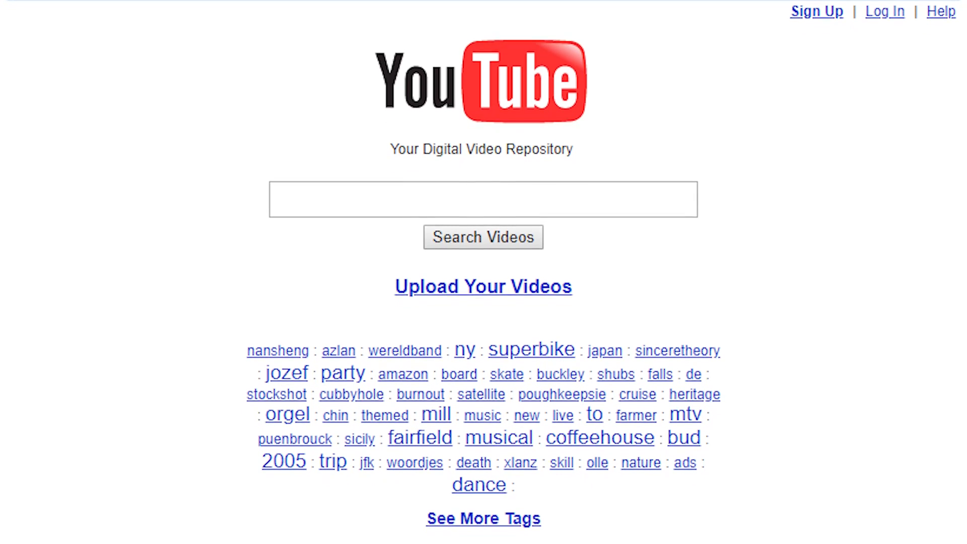
{"action": "scroll", "scroll_direction": "up", "scroll_amount": 3}
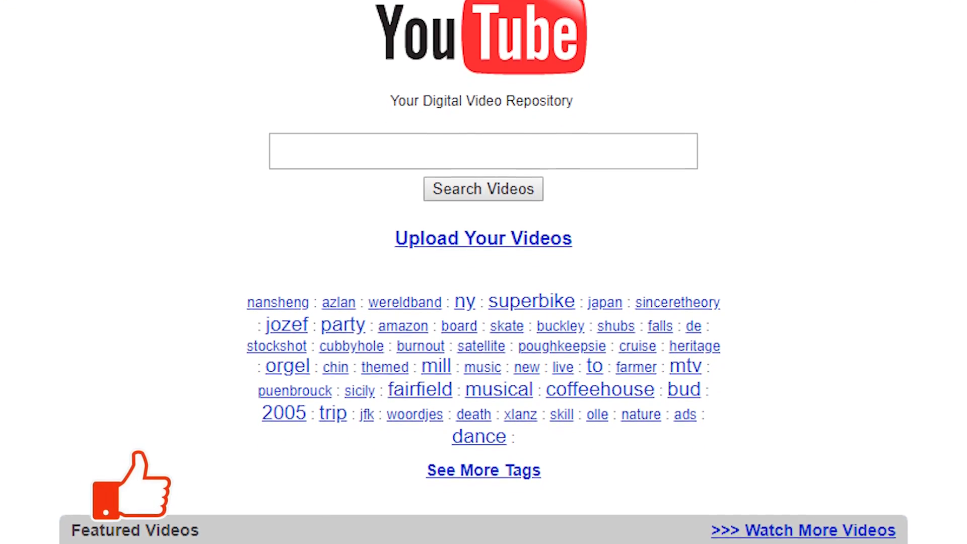
{"action": "scroll", "scroll_direction": "down", "scroll_amount": 3}
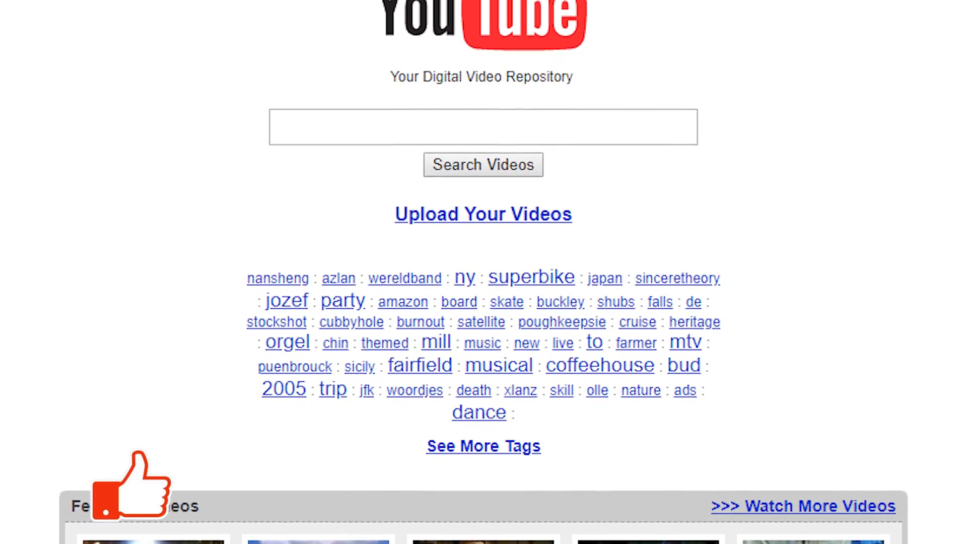
{"action": "scroll", "scroll_direction": "down", "scroll_amount": 3}
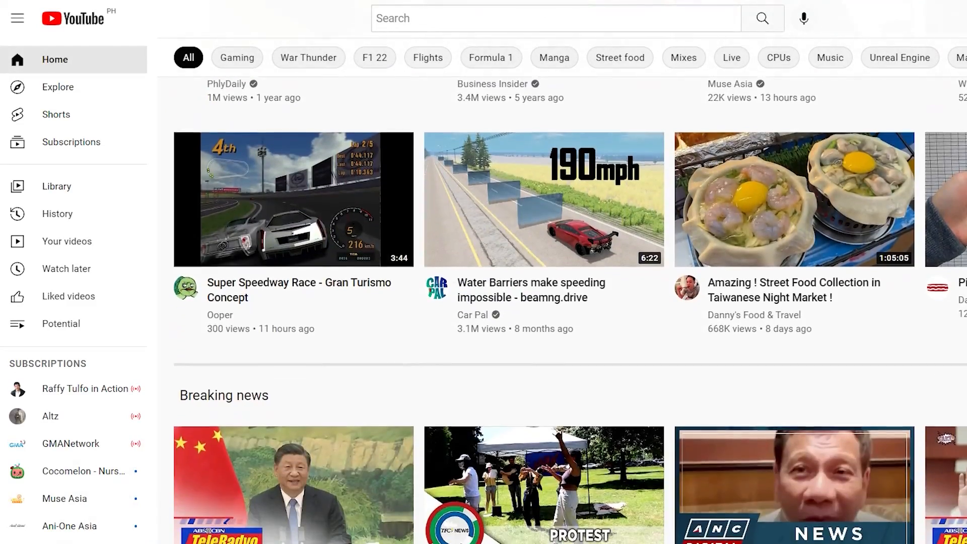
{"action": "scroll", "scroll_direction": "down", "scroll_amount": 3}
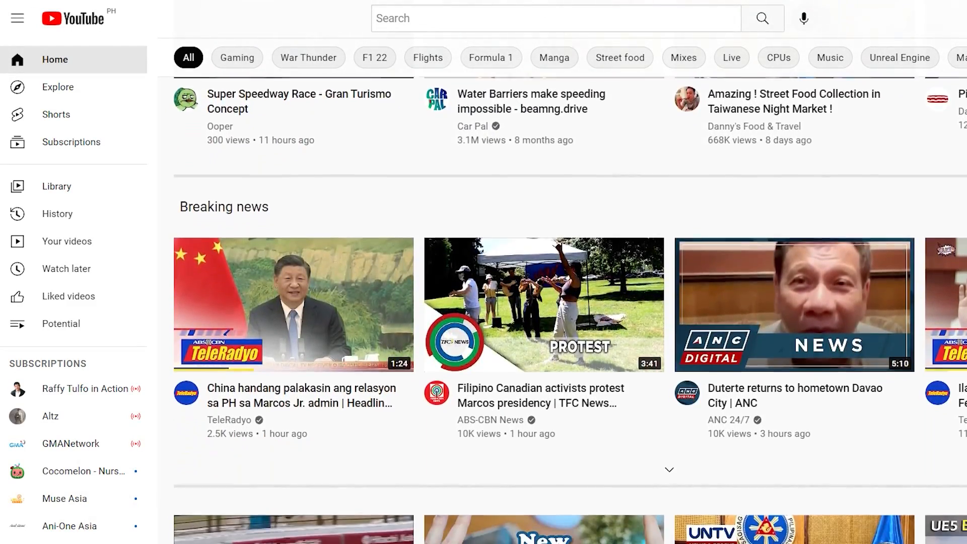
{"action": "scroll", "scroll_direction": "down", "scroll_amount": 3}
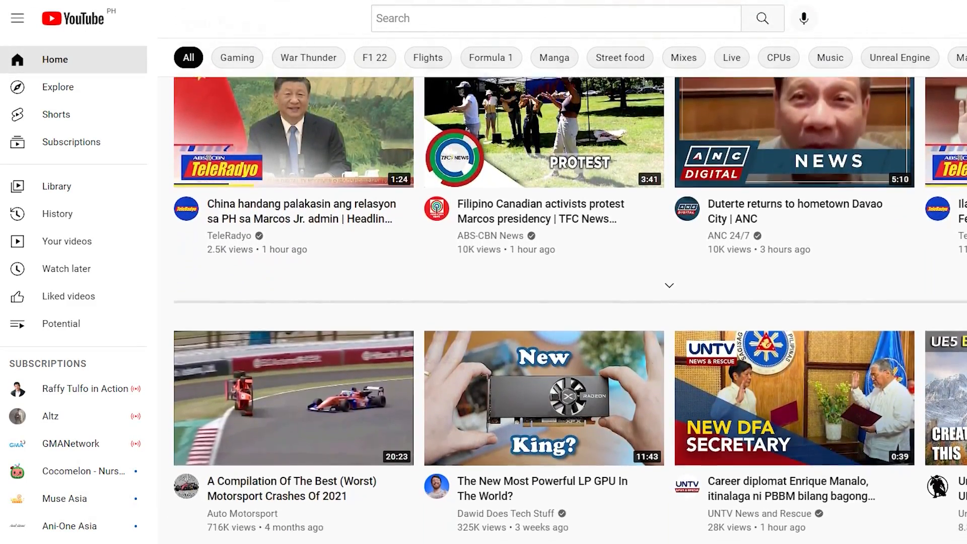
{"action": "scroll", "scroll_direction": "down", "scroll_amount": 3}
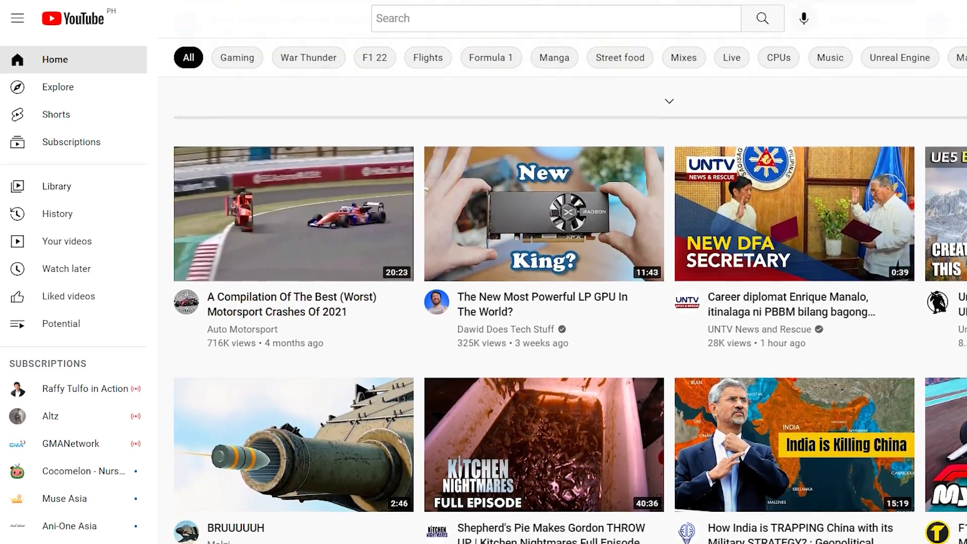
{"action": "scroll", "scroll_direction": "down", "scroll_amount": 3}
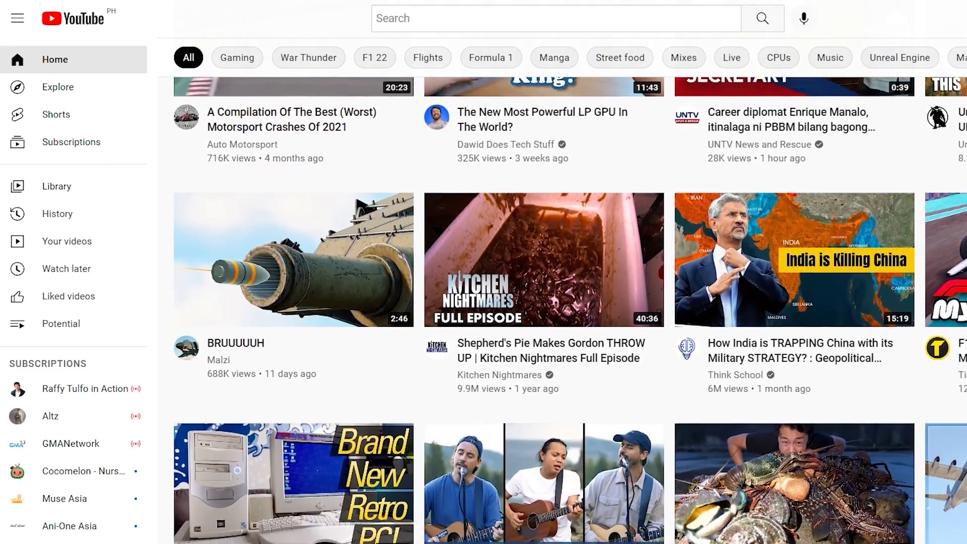
{"action": "scroll", "scroll_direction": "down", "scroll_amount": 3}
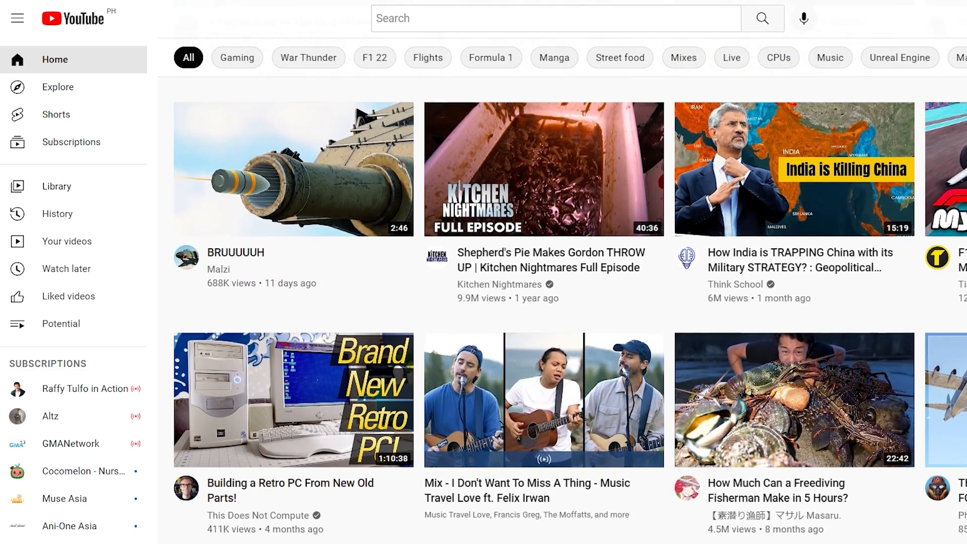
{"action": "scroll", "scroll_direction": "down", "scroll_amount": 3}
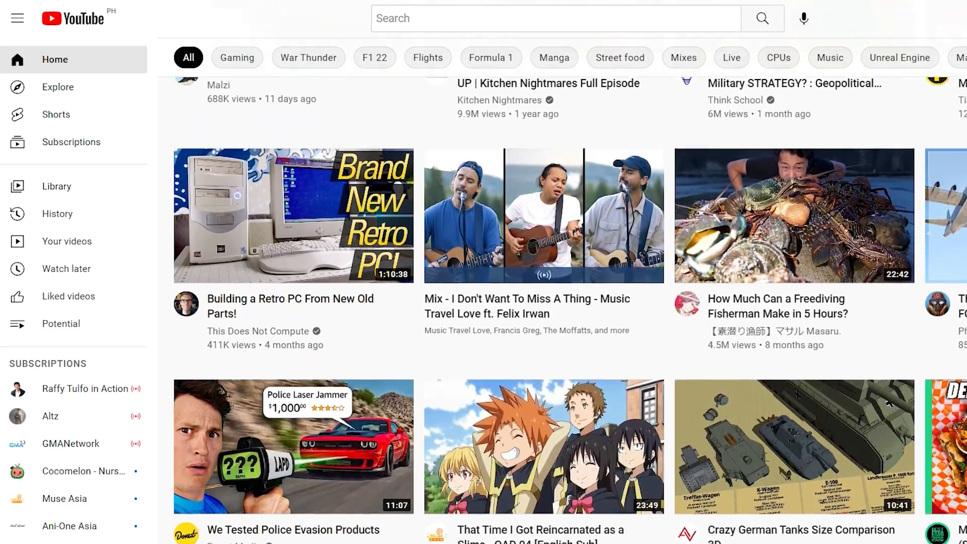
{"action": "scroll", "scroll_direction": "down", "scroll_amount": 3}
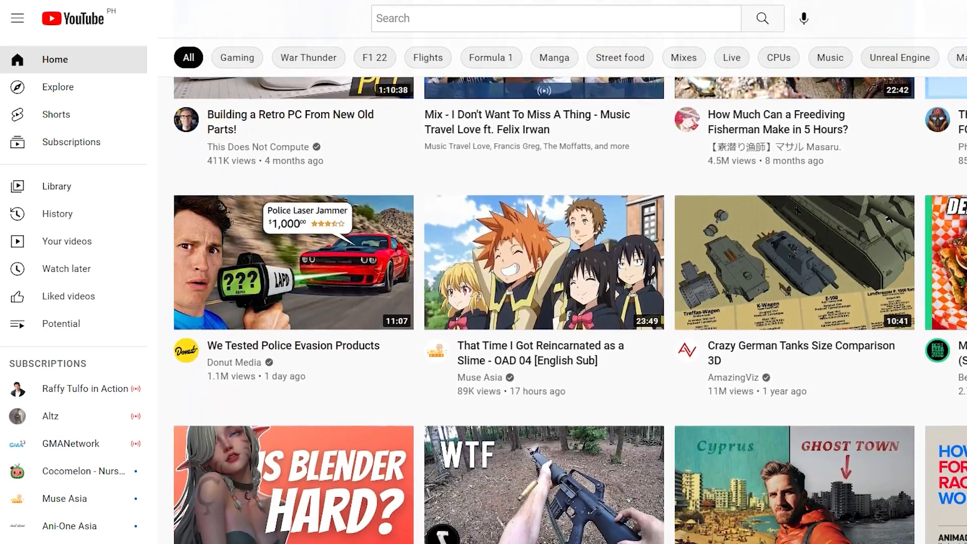
{"action": "scroll", "scroll_direction": "down", "scroll_amount": 3}
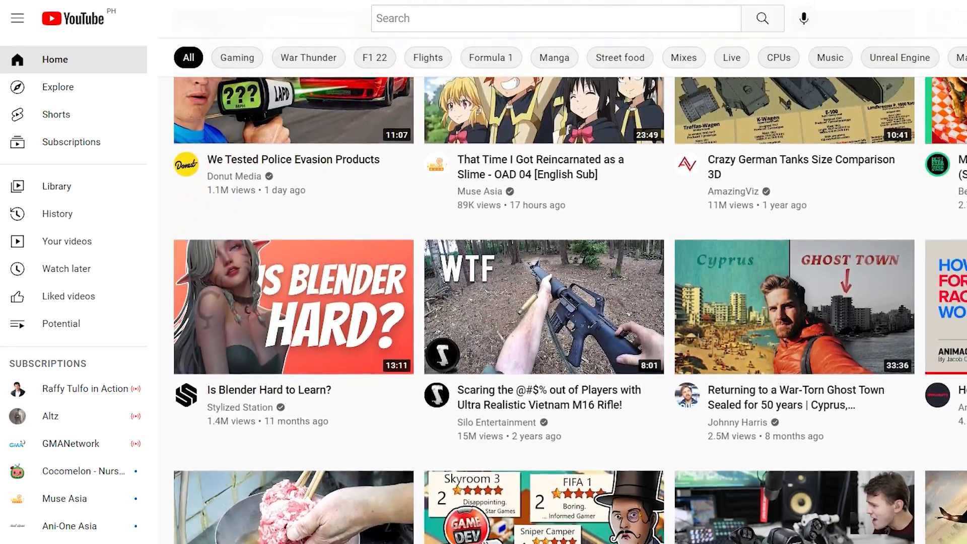
Reach the Clear browsing data dialog via Chrome's menu under More tools.
{"action": "left_click", "coordinate": [136, 8]}
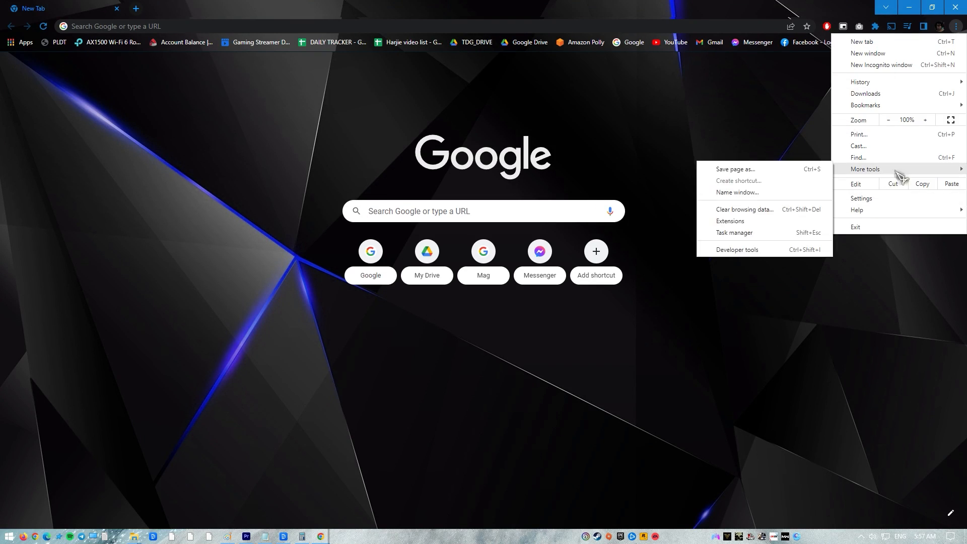
{"action": "mouse_move", "coordinate": [774, 179]}
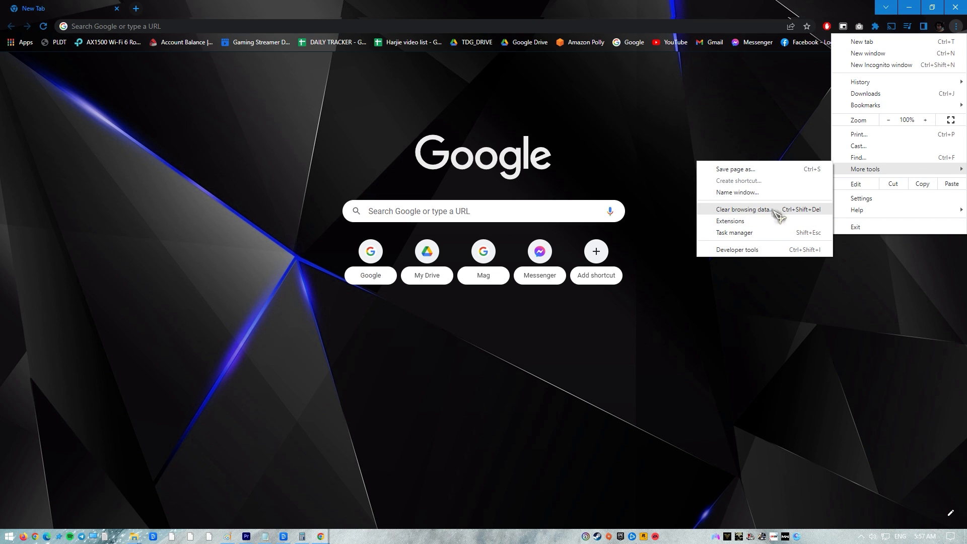
{"action": "left_click", "coordinate": [744, 210]}
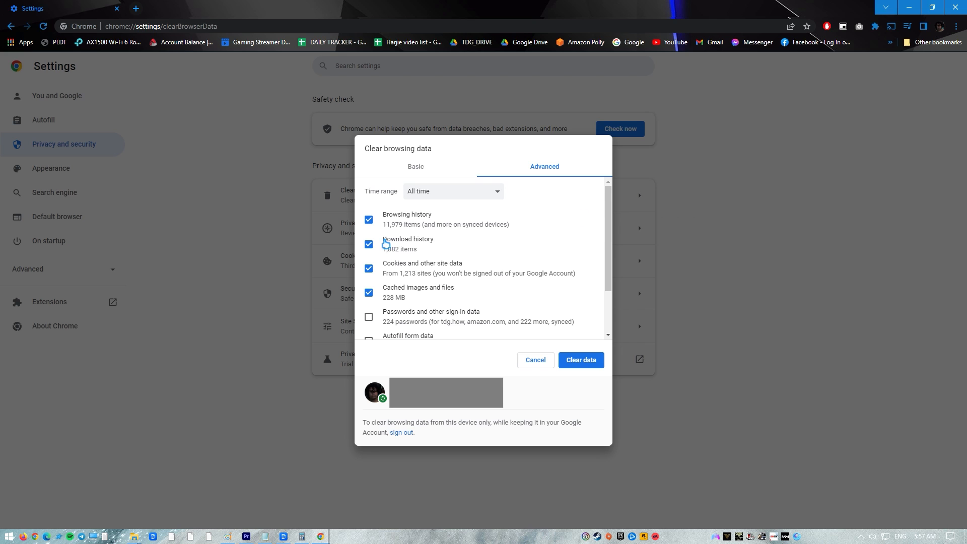
Clear history, cookies and cached files for the All time range.
{"action": "left_click", "coordinate": [453, 191]}
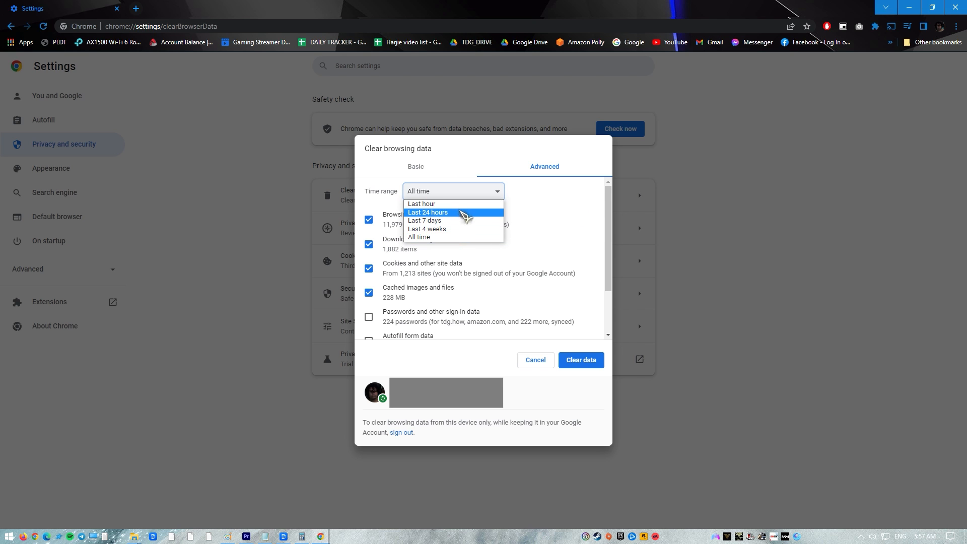
{"action": "mouse_move", "coordinate": [420, 237]}
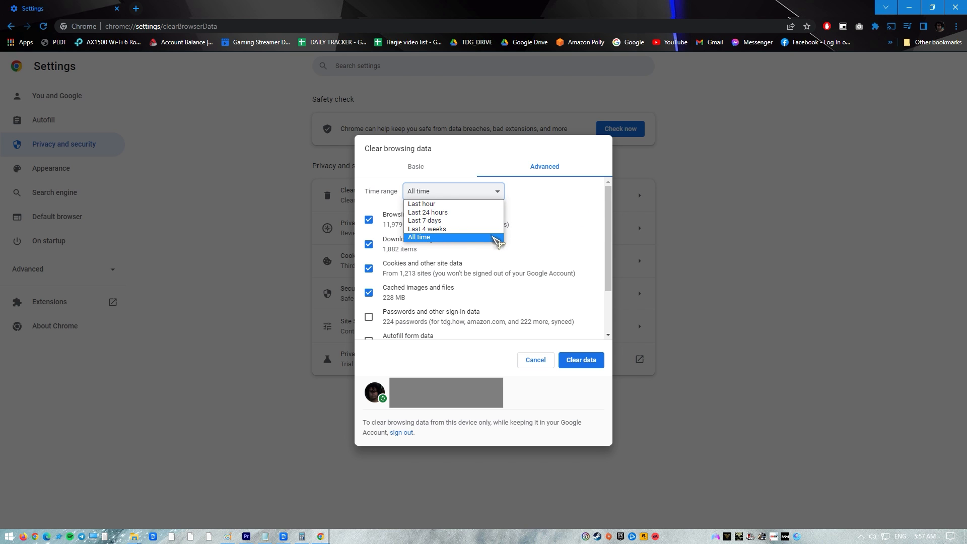
{"action": "left_click", "coordinate": [419, 237]}
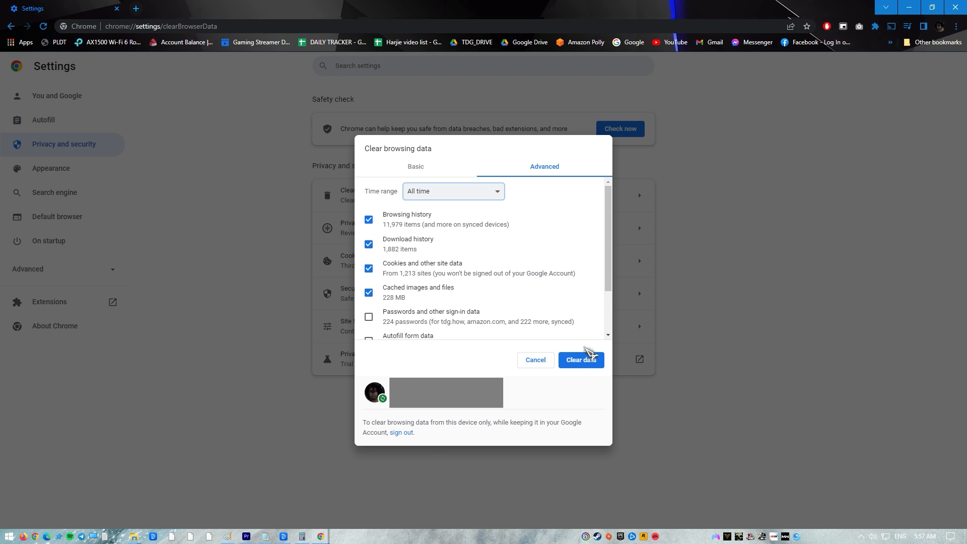
{"action": "left_click", "coordinate": [581, 359]}
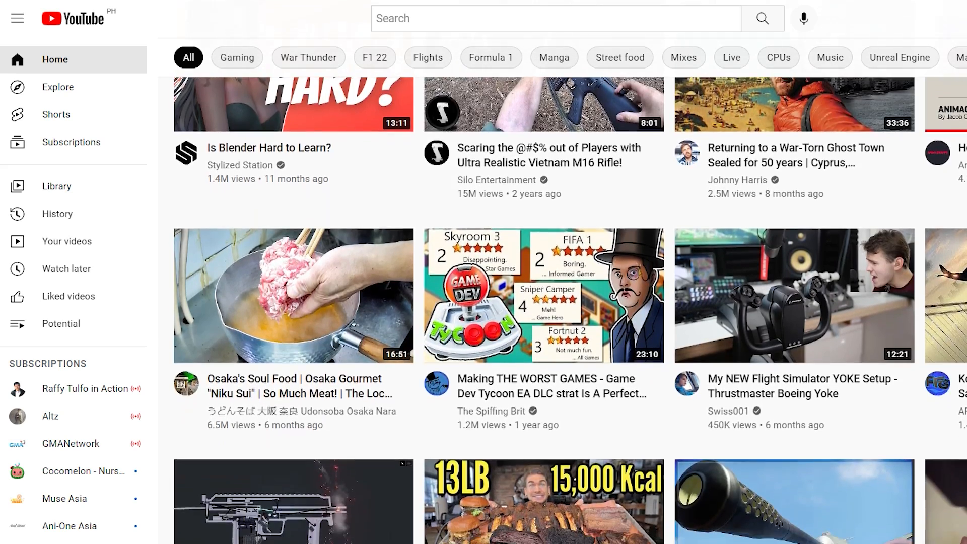
Scroll further down the YouTube home feed, then return to the desktop.
{"action": "scroll", "scroll_direction": "down", "scroll_amount": 3}
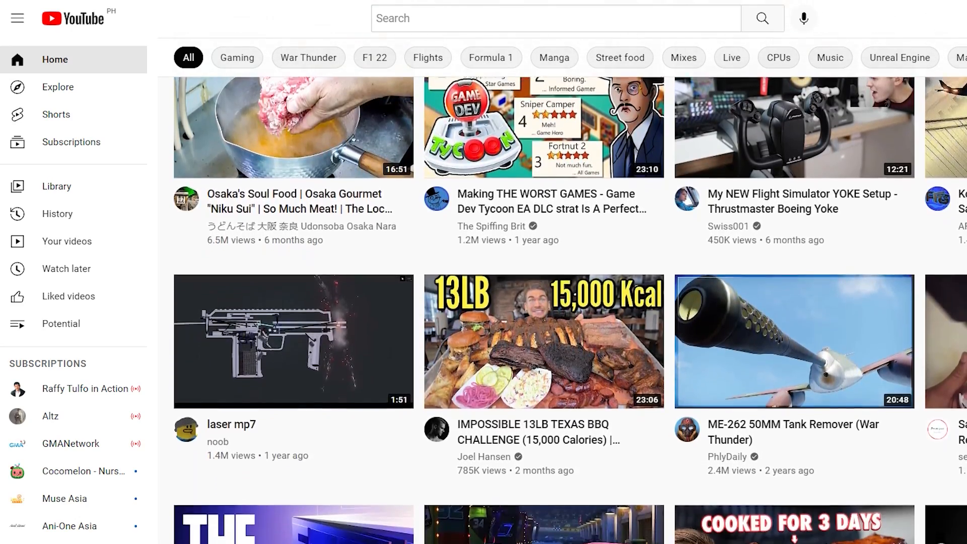
{"action": "scroll", "scroll_direction": "down", "scroll_amount": 3}
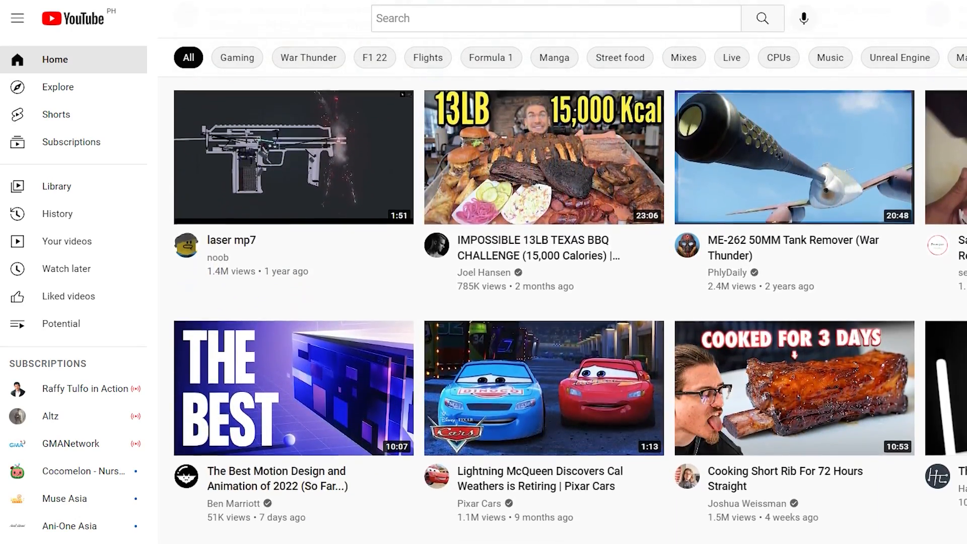
{"action": "scroll", "scroll_direction": "down", "scroll_amount": 3}
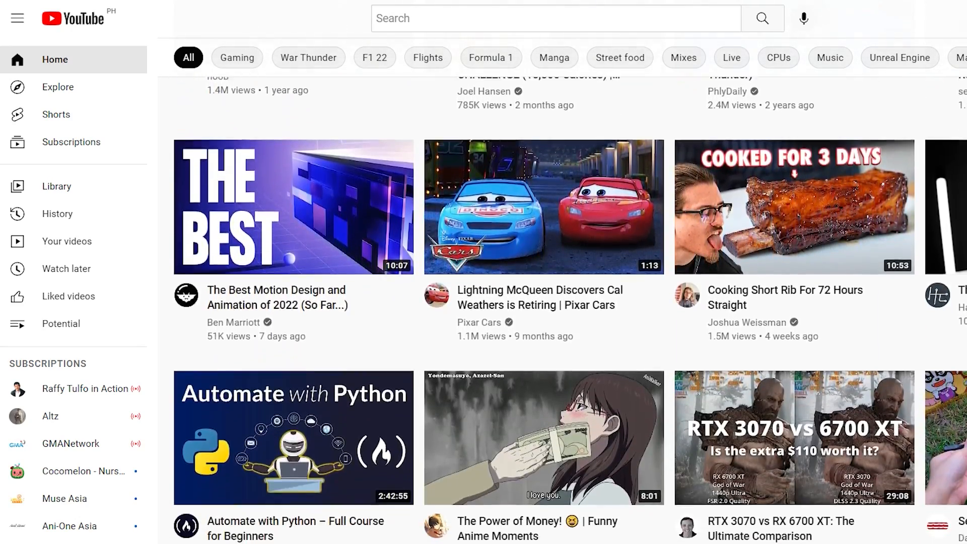
{"action": "scroll", "scroll_direction": "down", "scroll_amount": 3}
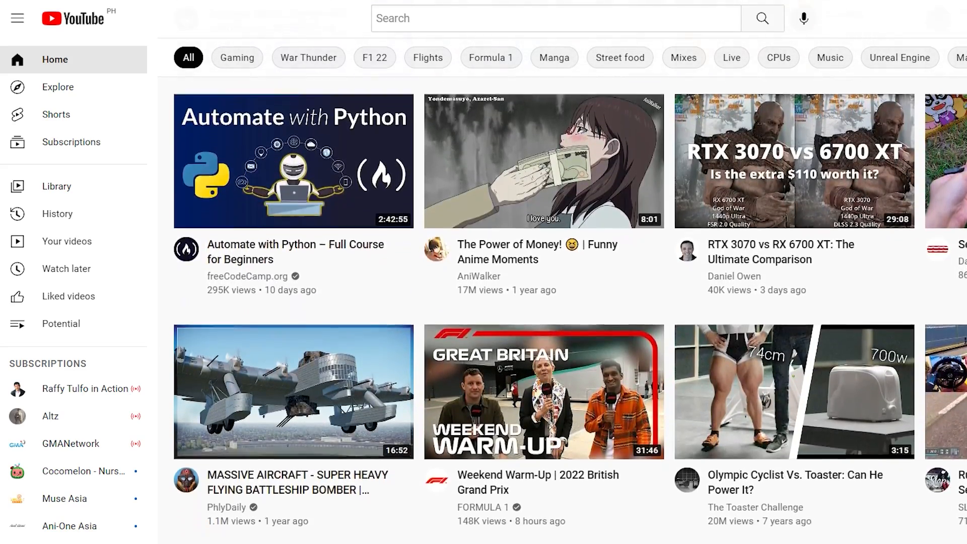
{"action": "scroll", "scroll_direction": "down", "scroll_amount": 3}
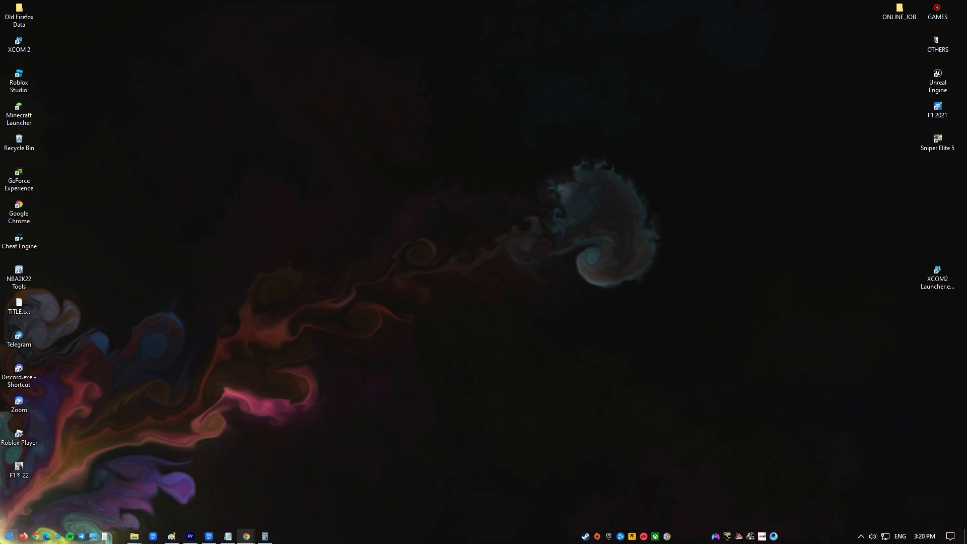
Run the Internet Connections troubleshooter from Windows Settings' additional troubleshooters.
{"action": "left_click", "coordinate": [9, 536]}
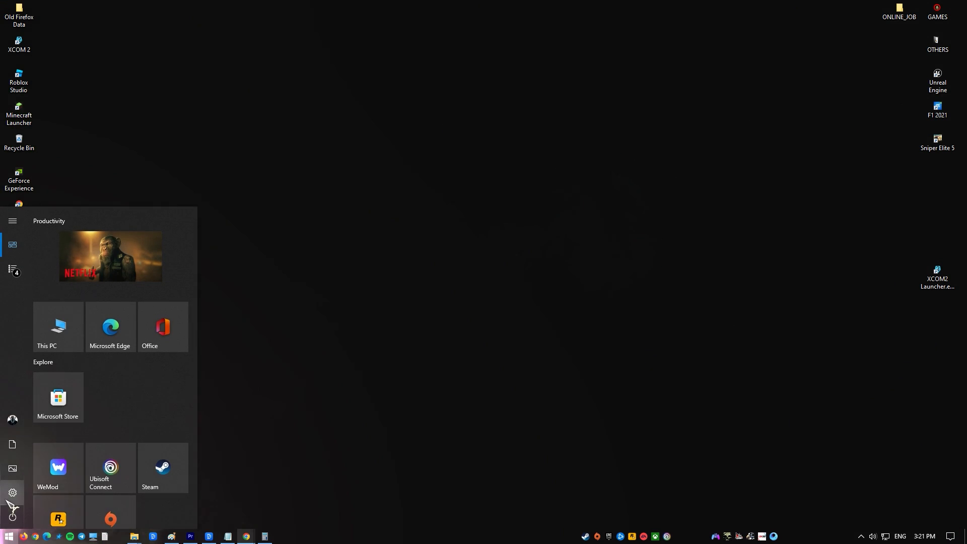
{"action": "left_click", "coordinate": [12, 493]}
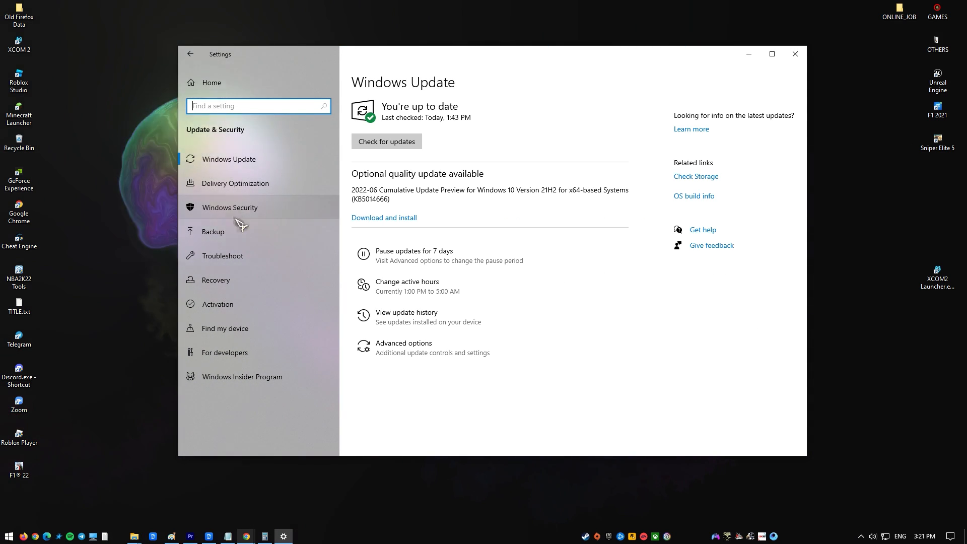
{"action": "left_click", "coordinate": [222, 255]}
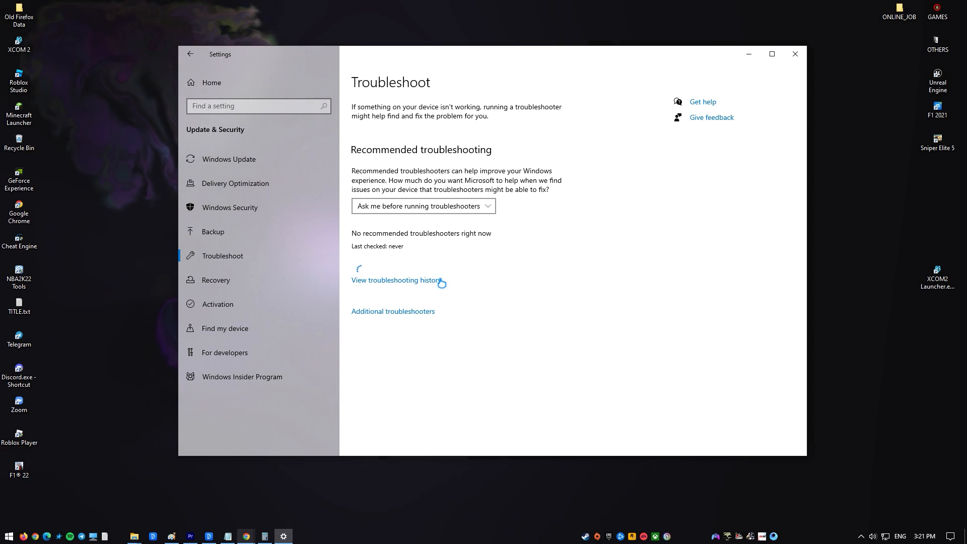
{"action": "left_click", "coordinate": [393, 312]}
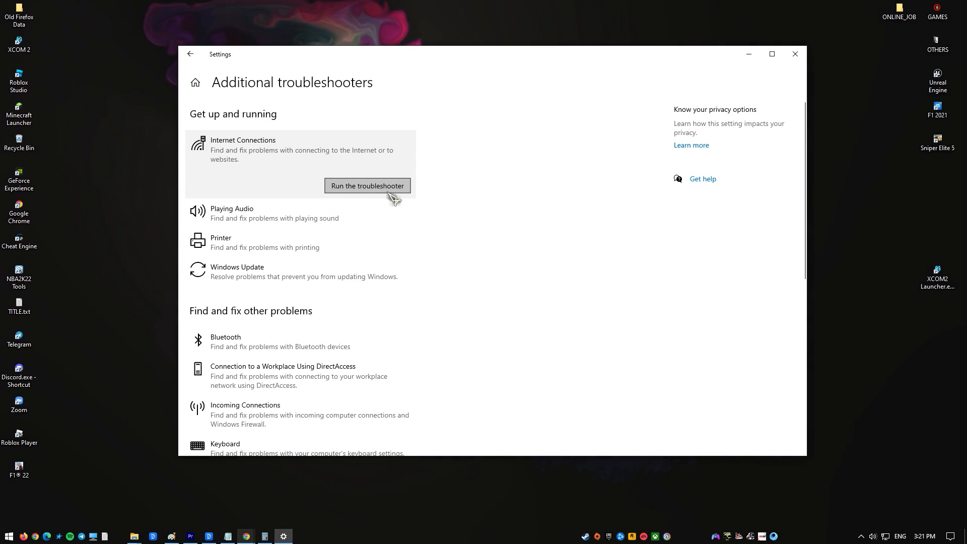
{"action": "left_click", "coordinate": [367, 185]}
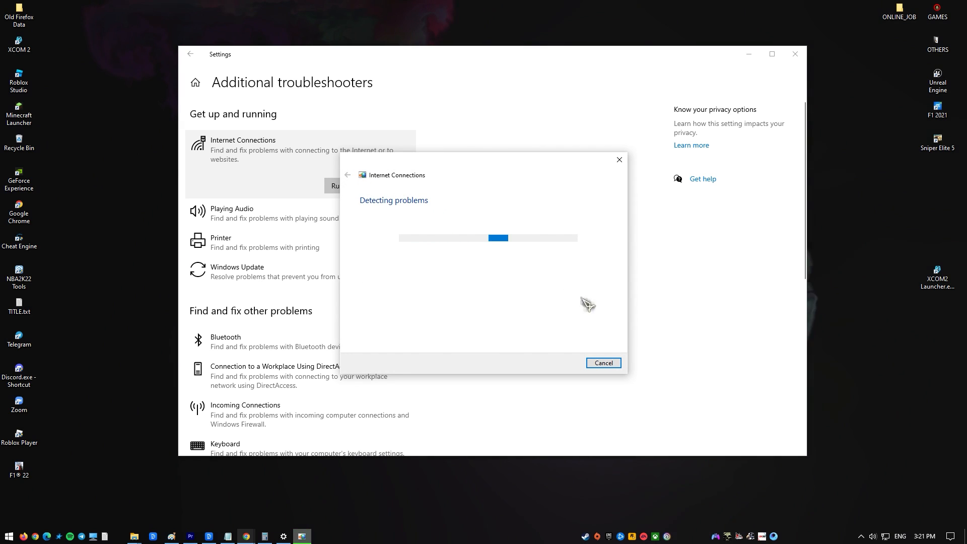
{"action": "mouse_move", "coordinate": [665, 302]}
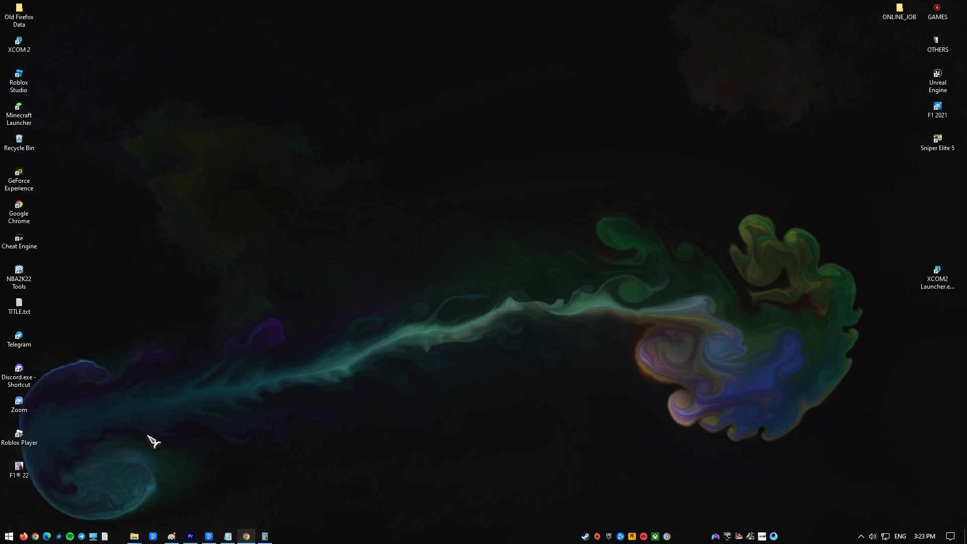
Search automatically for a GTX 1050 Ti driver in Device Manager; best driver already installed.
{"action": "right_click", "coordinate": [9, 536]}
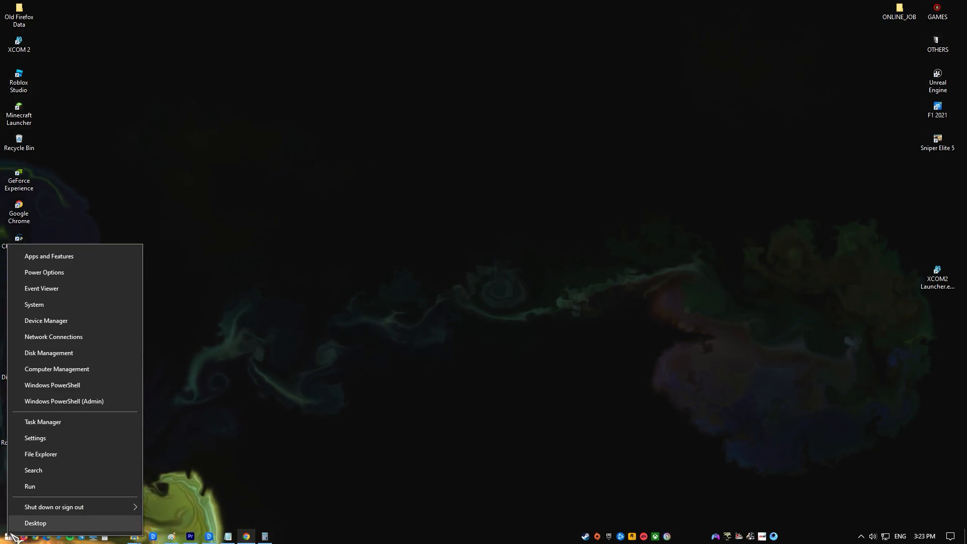
{"action": "left_click", "coordinate": [35, 523]}
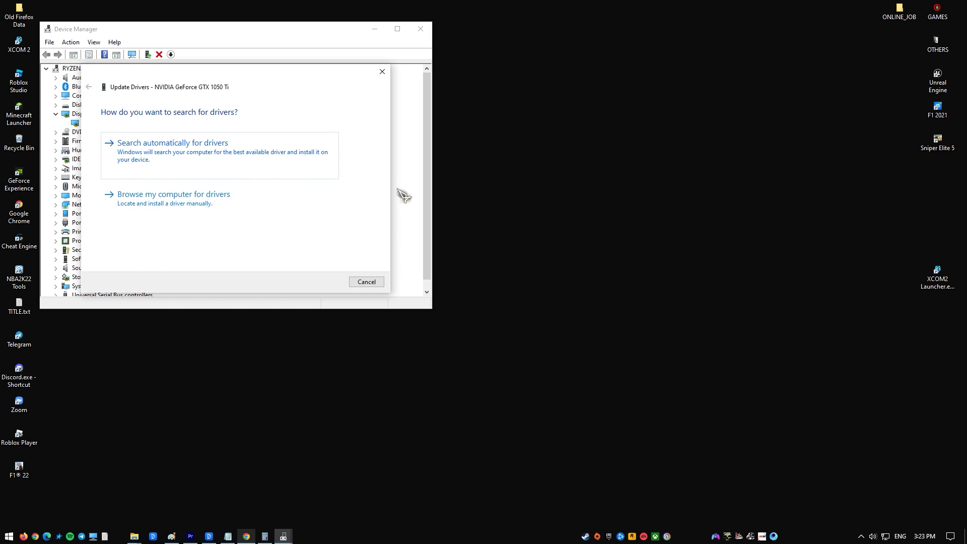
{"action": "left_click", "coordinate": [172, 142]}
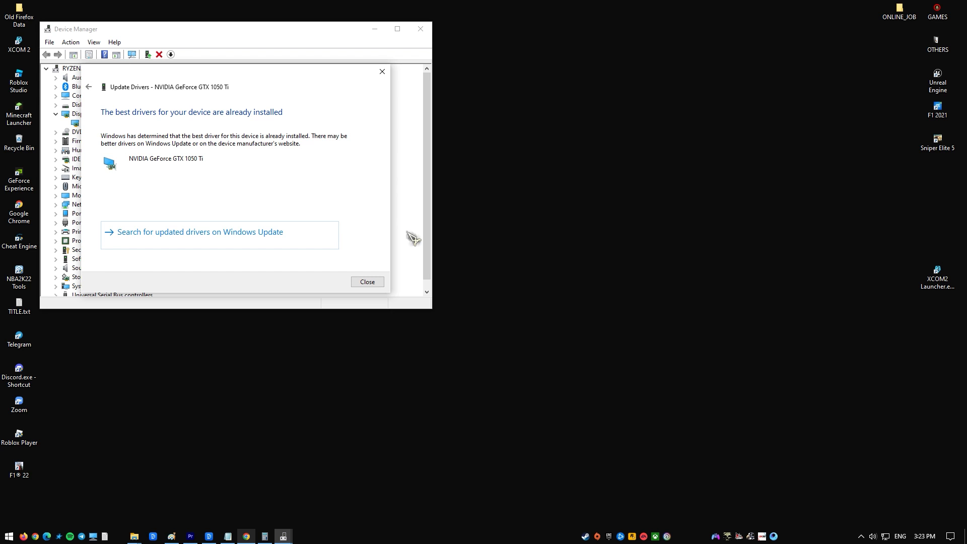
{"action": "left_click", "coordinate": [367, 282]}
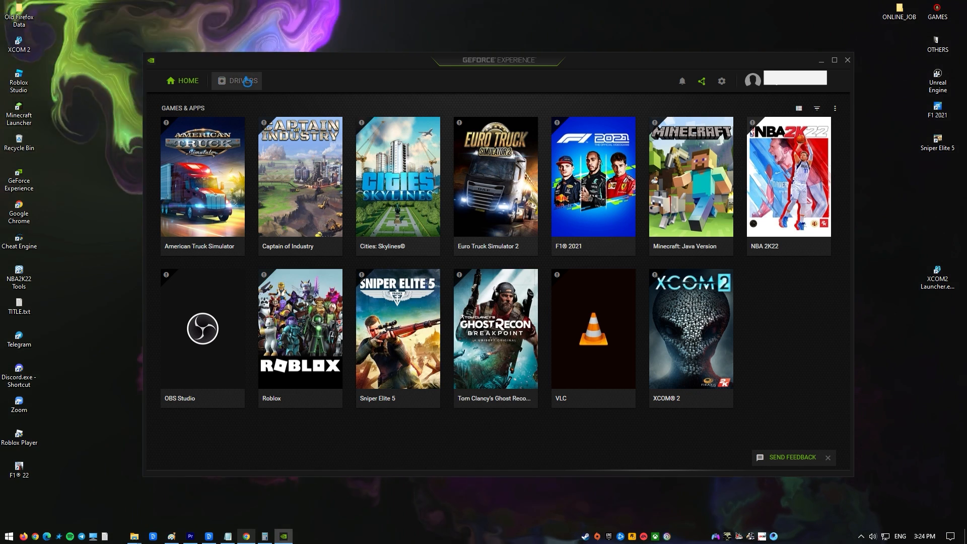
Check for a driver newer than Game Ready Driver 516.59 on GeForce Experience's Drivers page.
{"action": "left_click", "coordinate": [242, 81]}
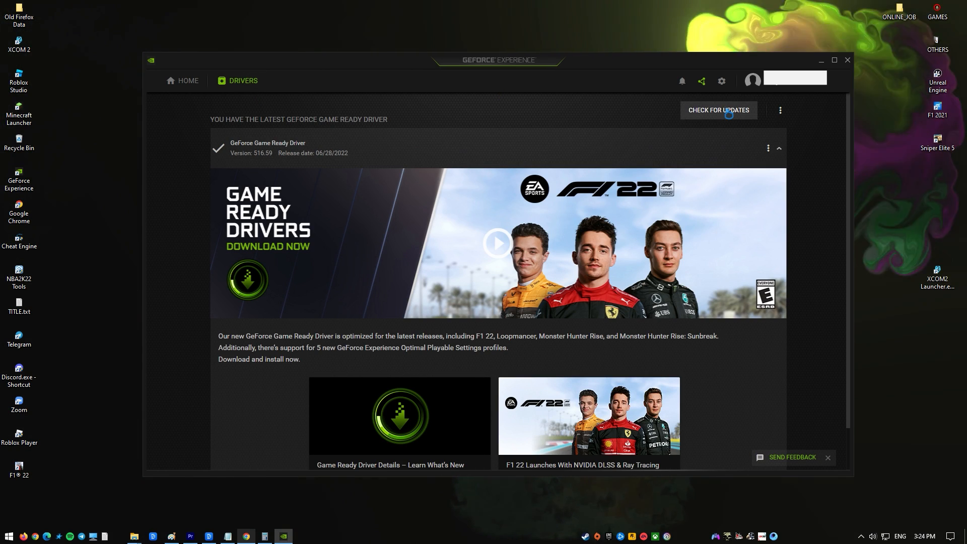
{"action": "left_click", "coordinate": [718, 110]}
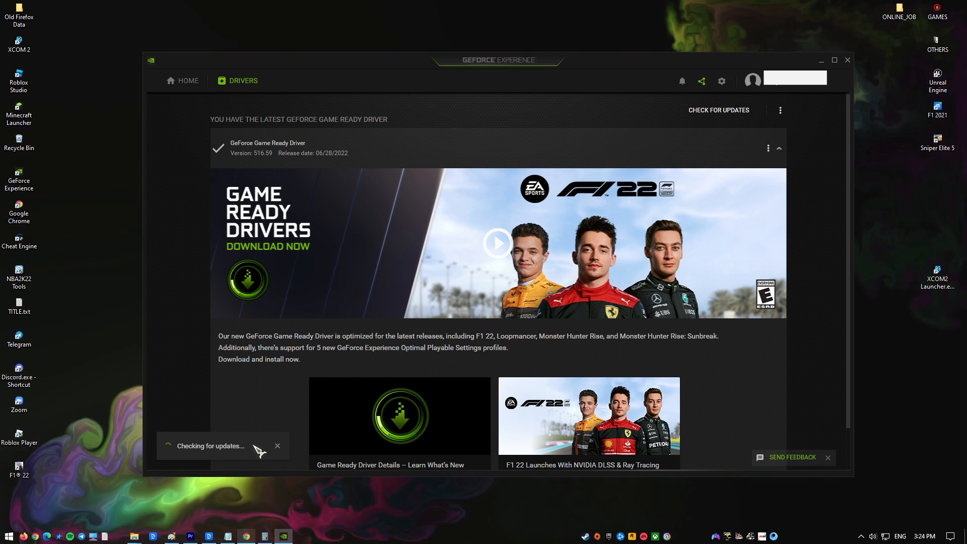